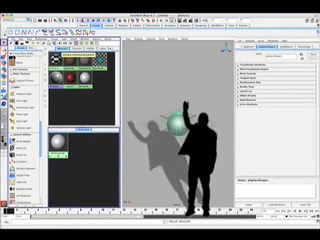
Bring up the File menu over the silhouetted figure scene to reach Set Project.
{"action": "left_click", "coordinate": [16, 30]}
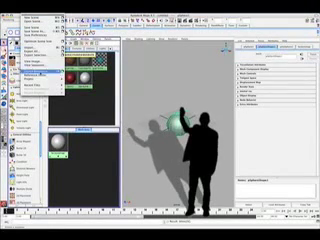